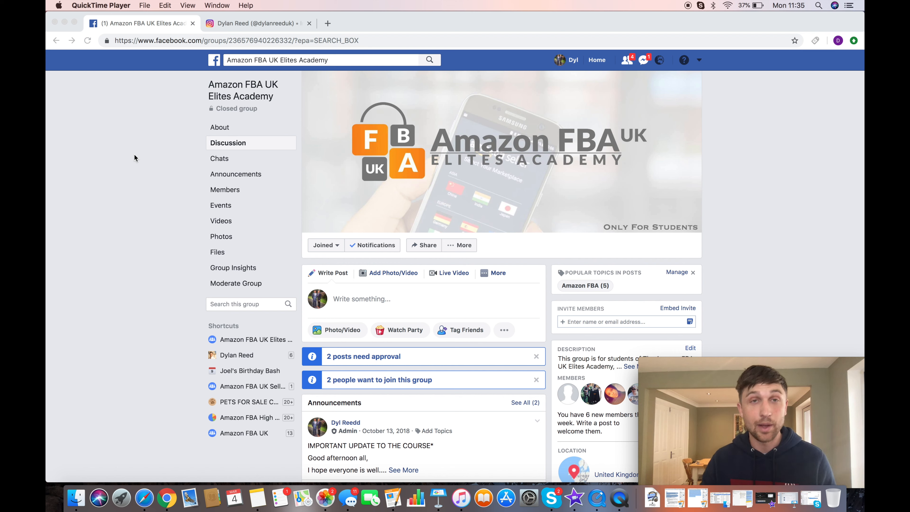
Step: Switch to the Instagram profile grid showing the 40K Elites plaque post
click(256, 23)
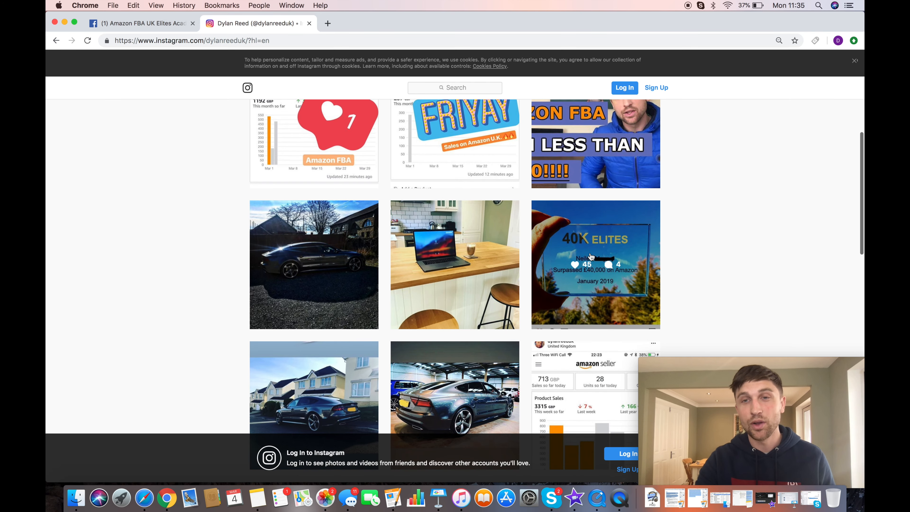
Step: Return to the Amazon FBA UK Elites Academy Facebook group discussion page
click(595, 264)
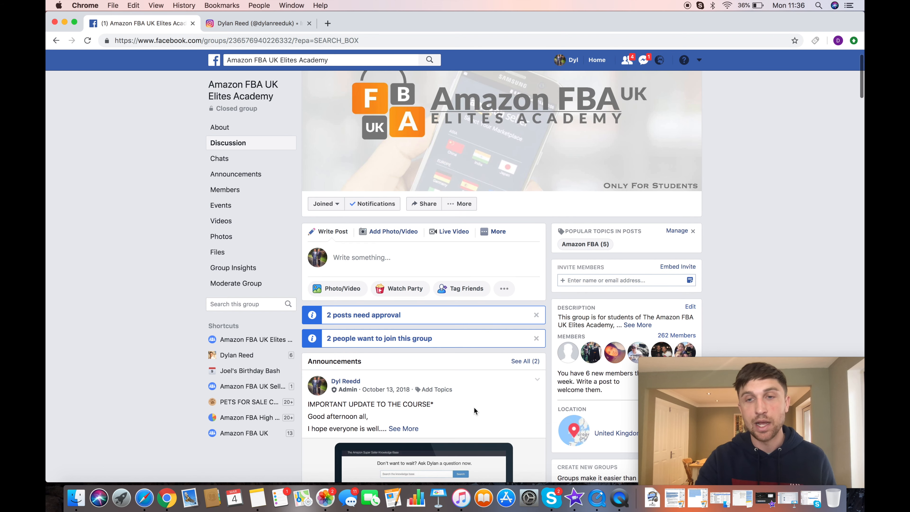
scroll(down, 3)
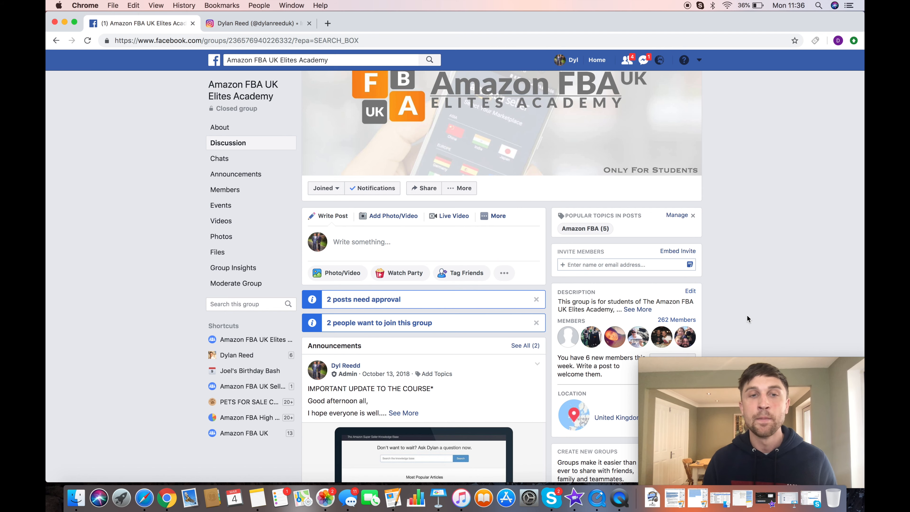
scroll(down, 3)
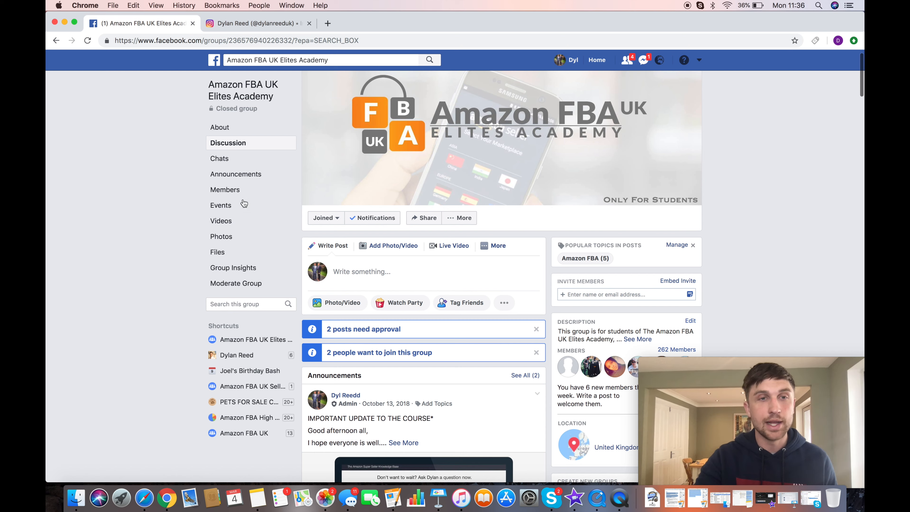
Step: View two members' 10K Elites plaque photos in the group's Photos section, then leave the viewer
click(222, 236)
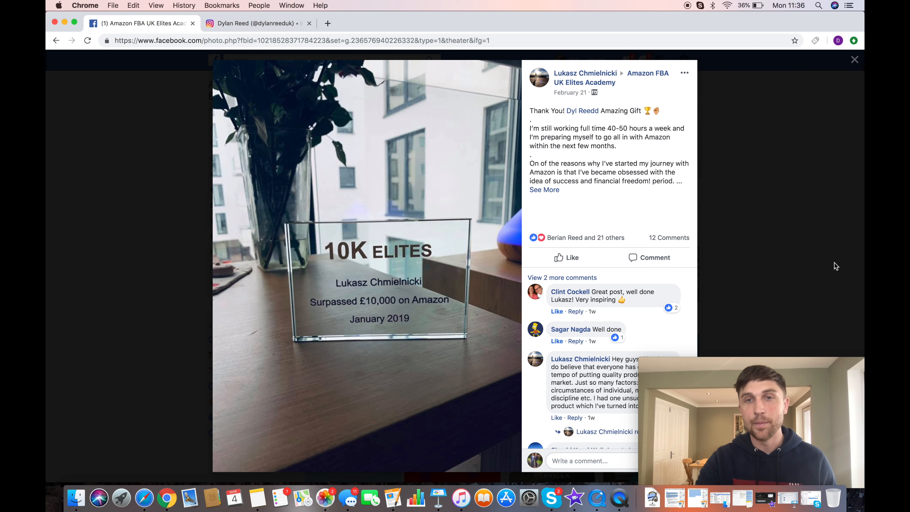
click(543, 190)
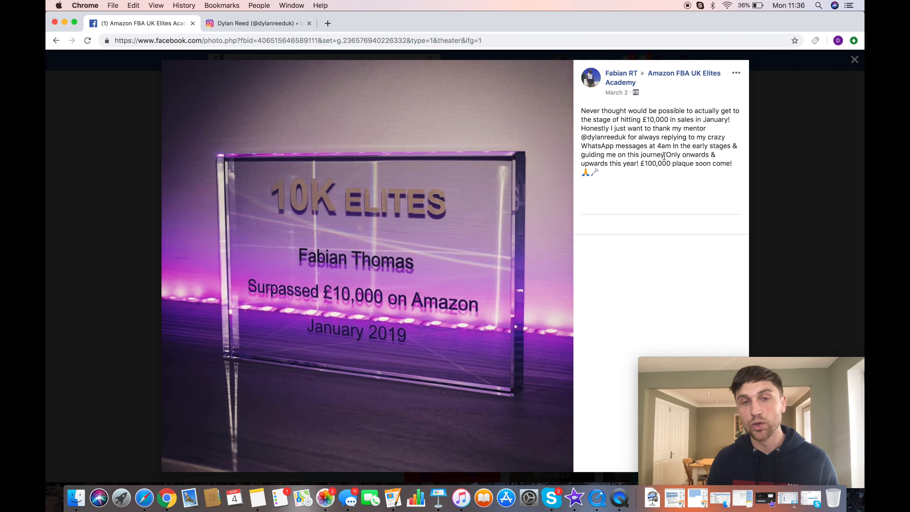
click(854, 60)
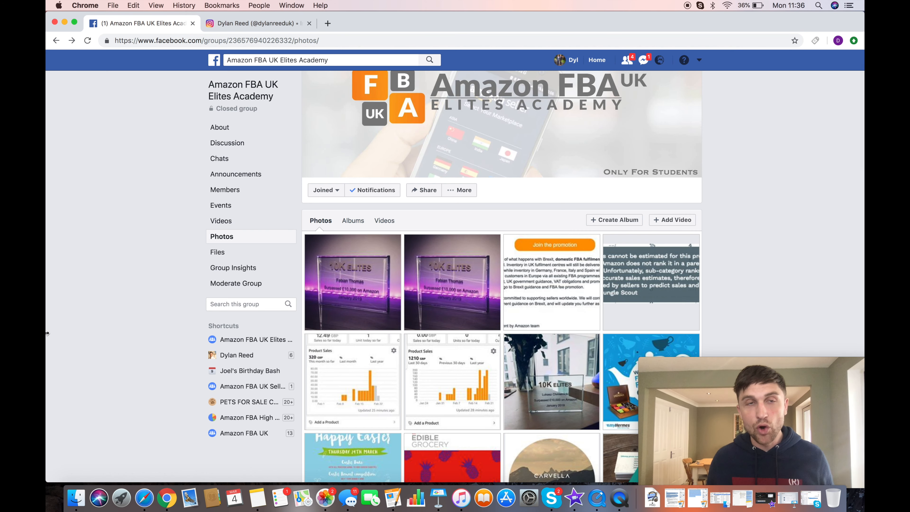